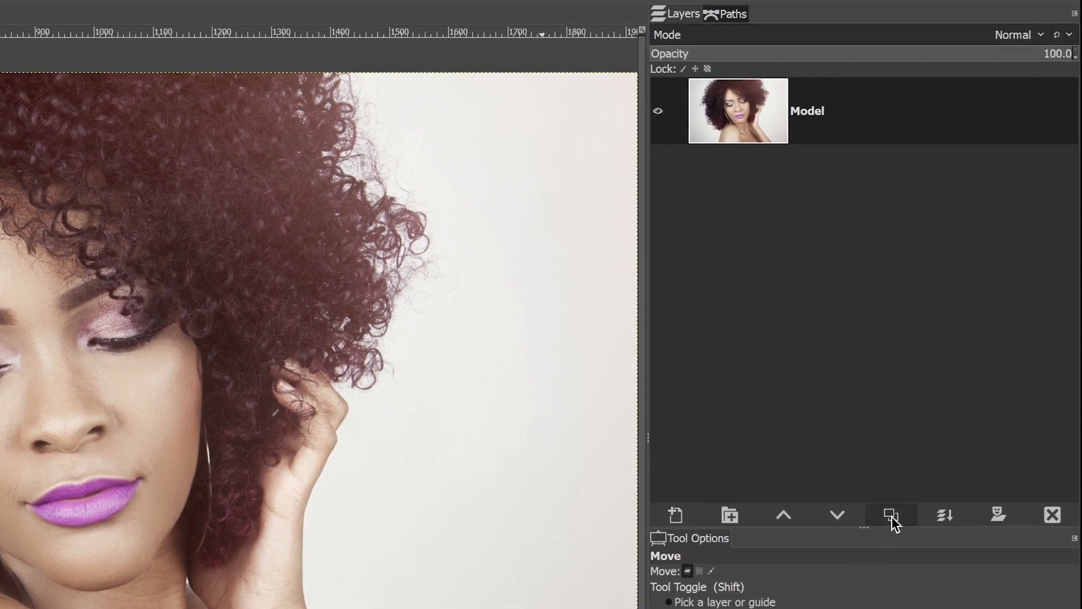
Duplicate Model, then create a dark green-filled layer named Color and lower it to the bottom
{"action": "left_click", "coordinate": [891, 515]}
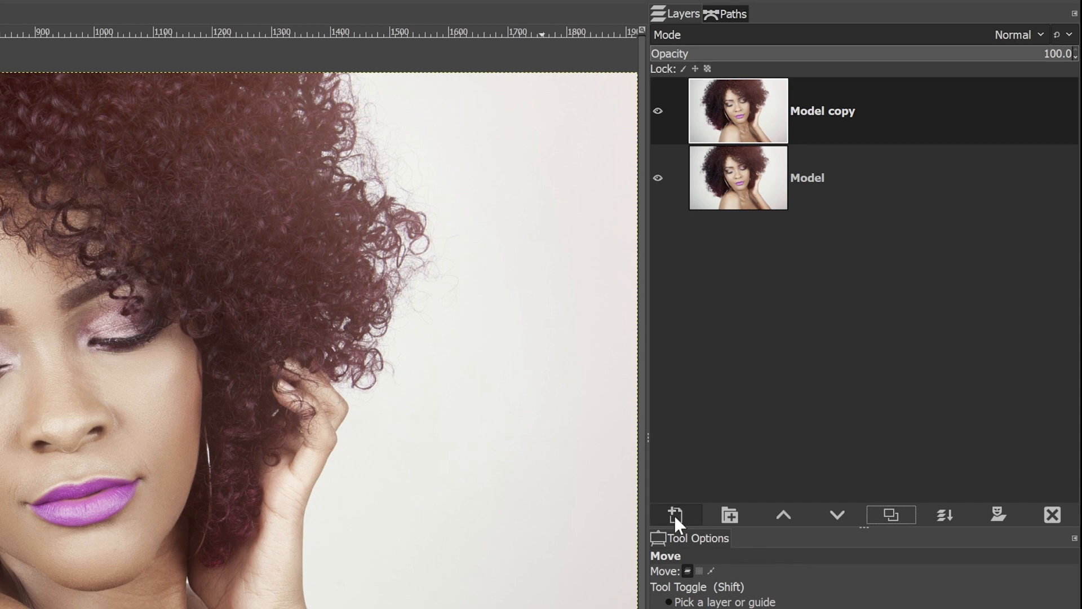
{"action": "left_click", "coordinate": [677, 515]}
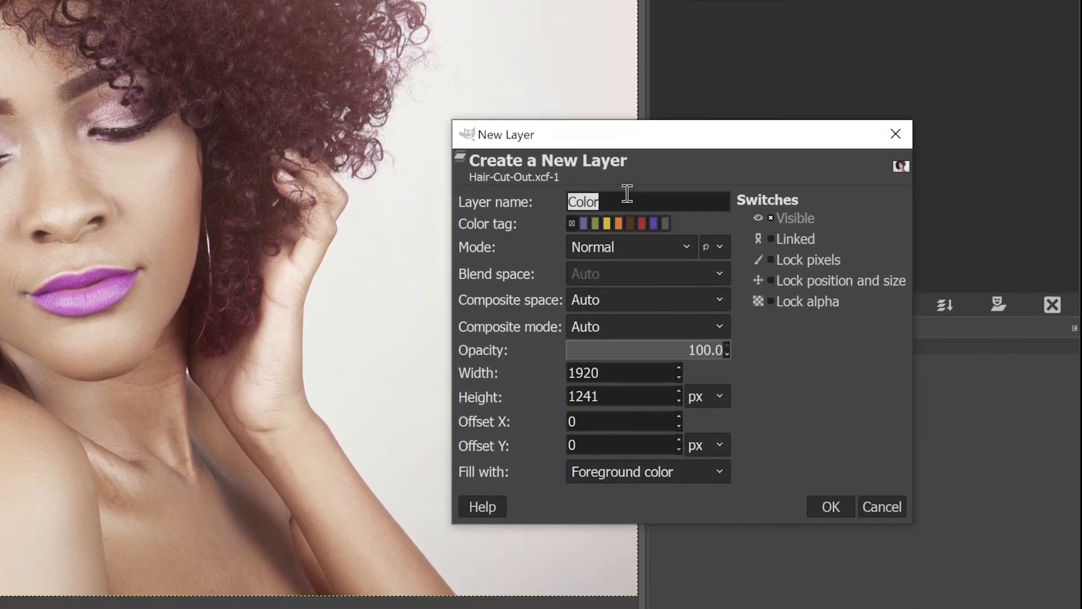
{"action": "left_click", "coordinate": [647, 472]}
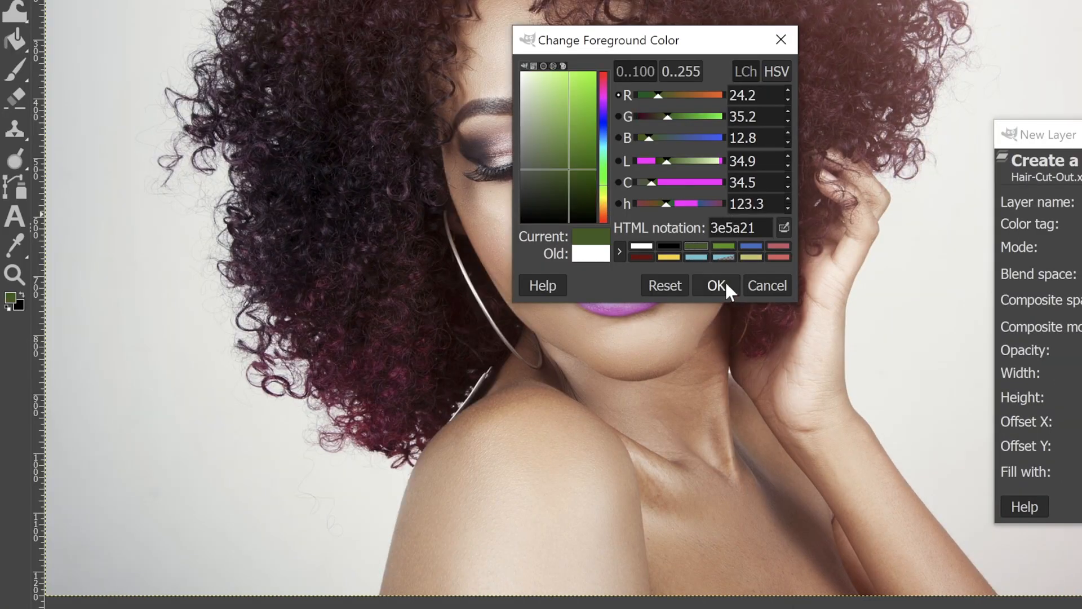
{"action": "left_click", "coordinate": [716, 285]}
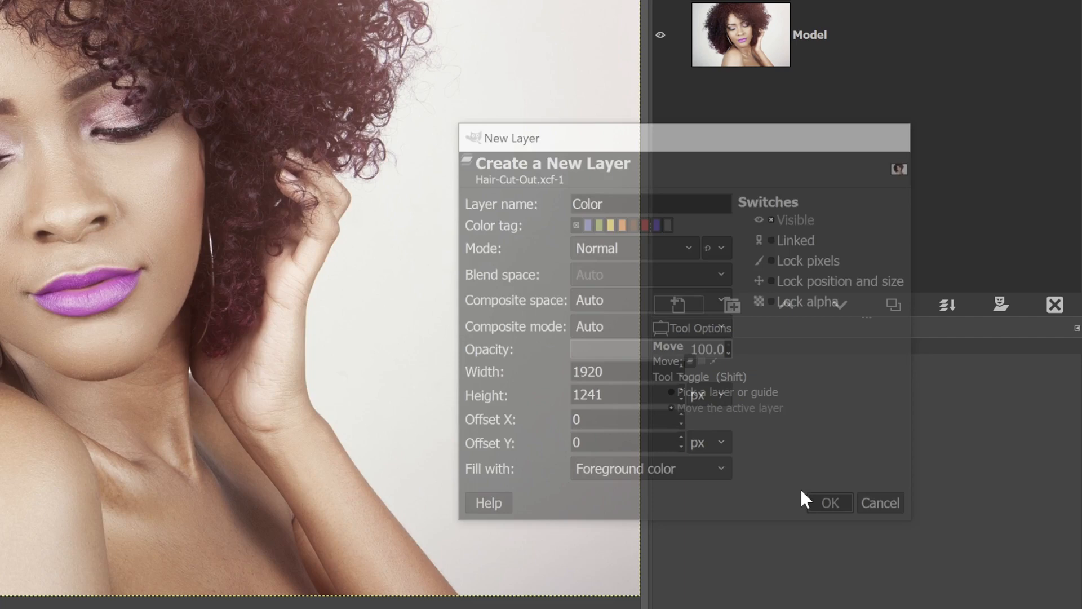
{"action": "left_click", "coordinate": [829, 502]}
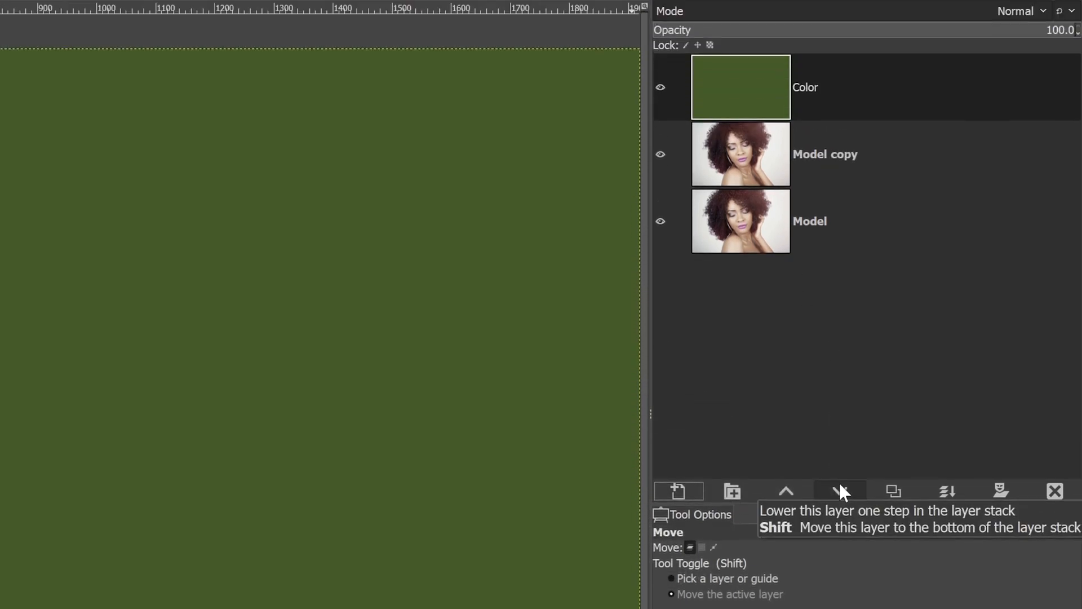
{"action": "left_click", "coordinate": [840, 491]}
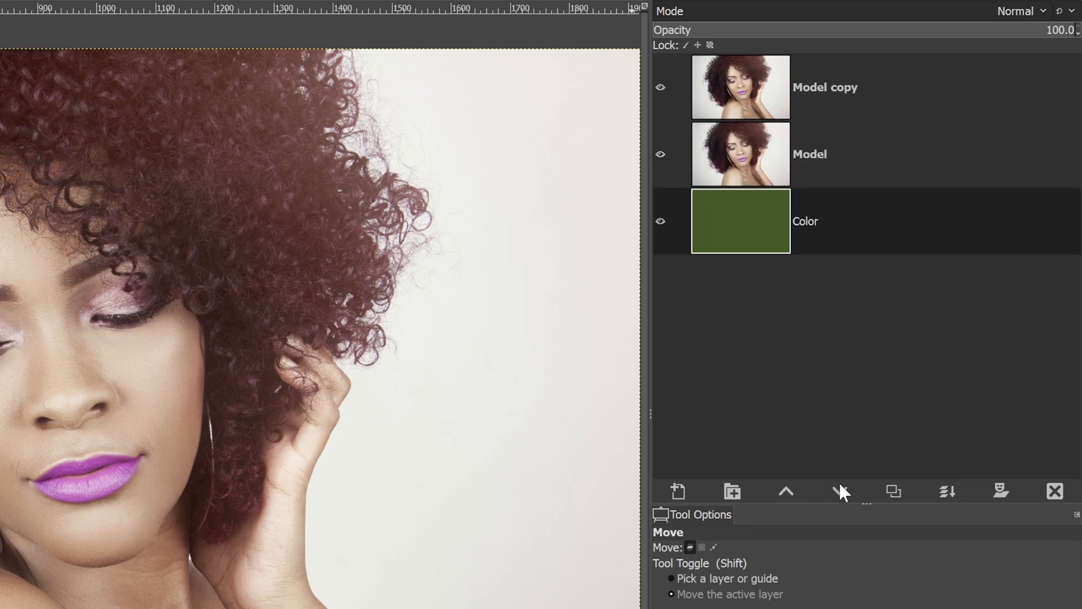
{"action": "mouse_move", "coordinate": [841, 491]}
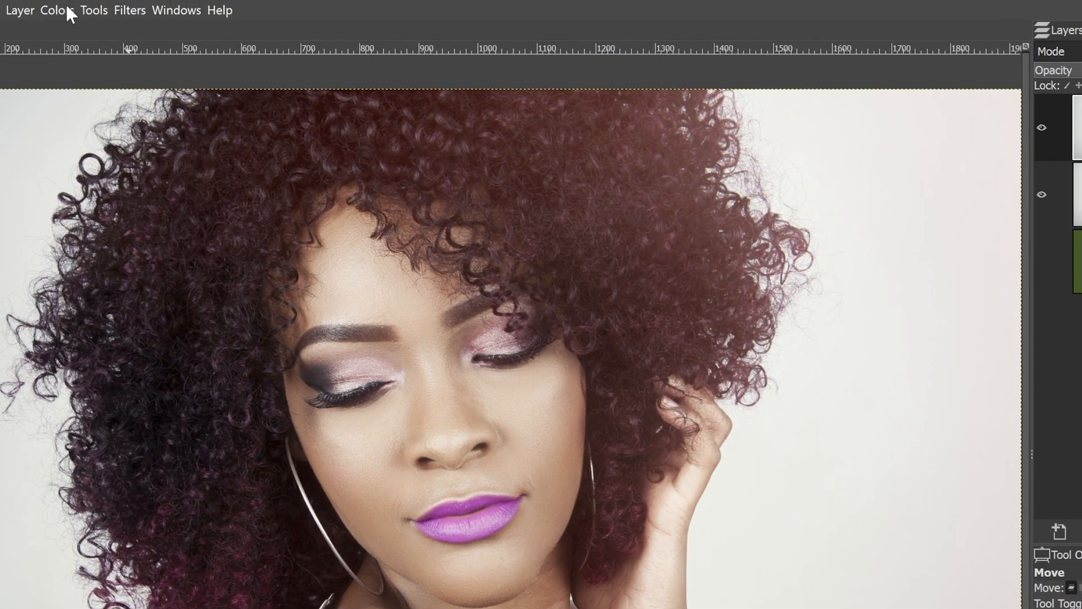
Desaturate the Model copy layer to grayscale with Colors > Desaturate
{"action": "left_click", "coordinate": [55, 11]}
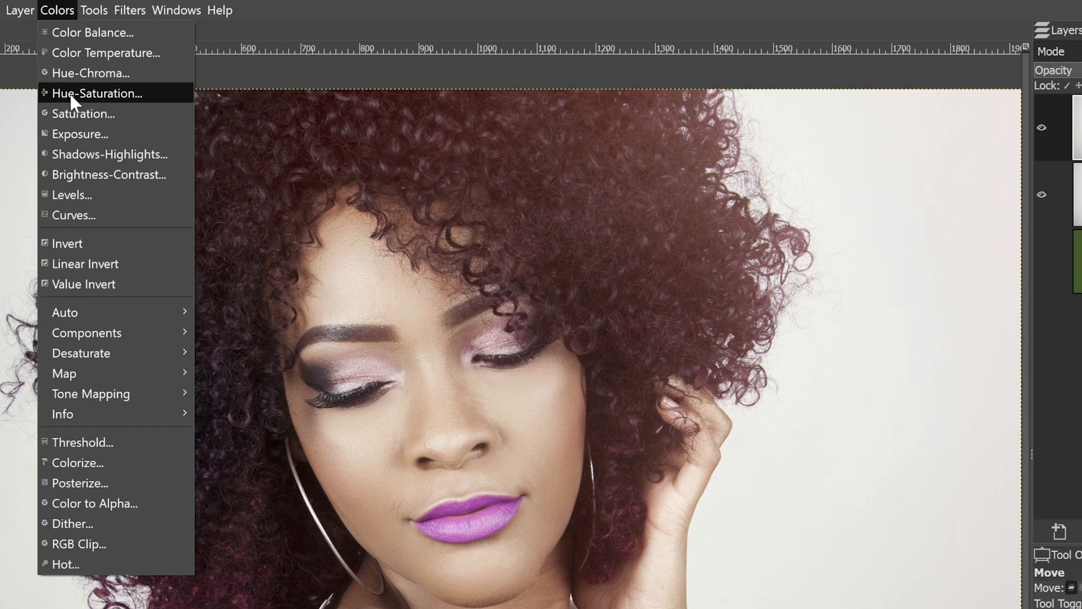
{"action": "mouse_move", "coordinate": [81, 353]}
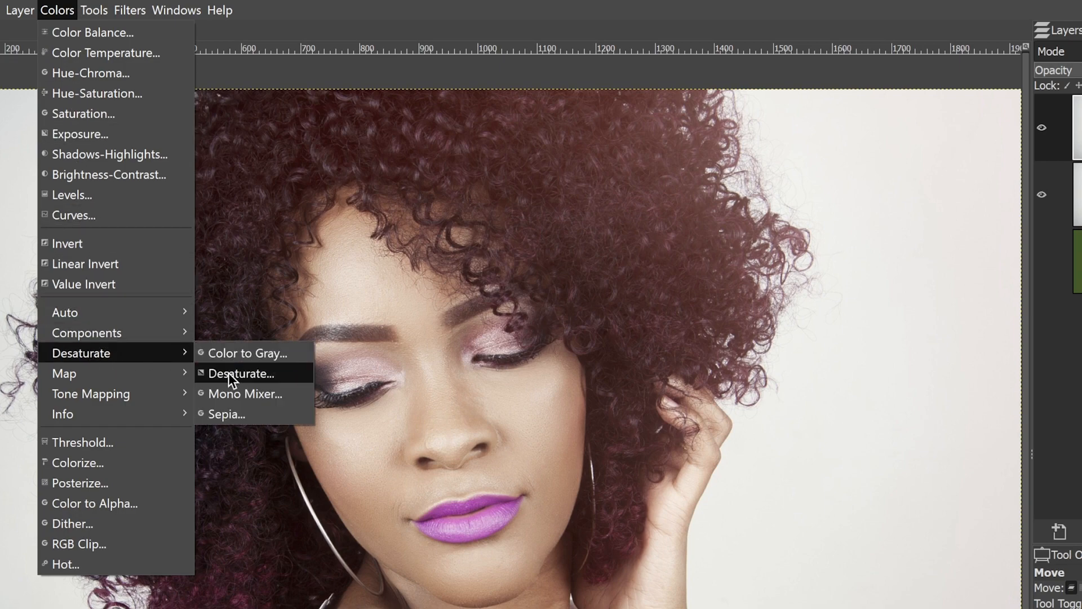
{"action": "left_click", "coordinate": [241, 373]}
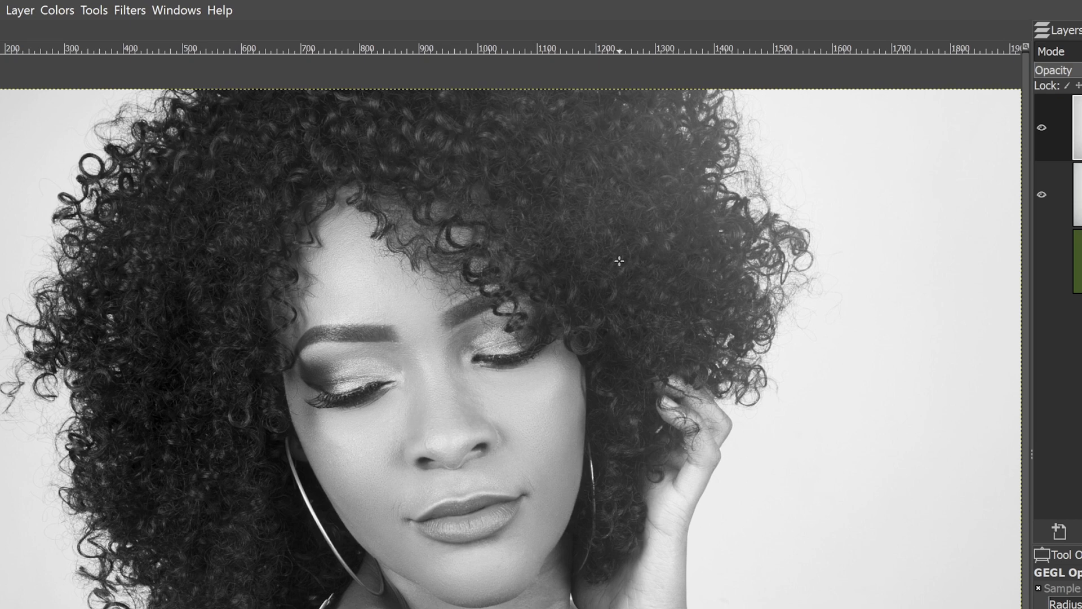
{"action": "mouse_move", "coordinate": [54, 20]}
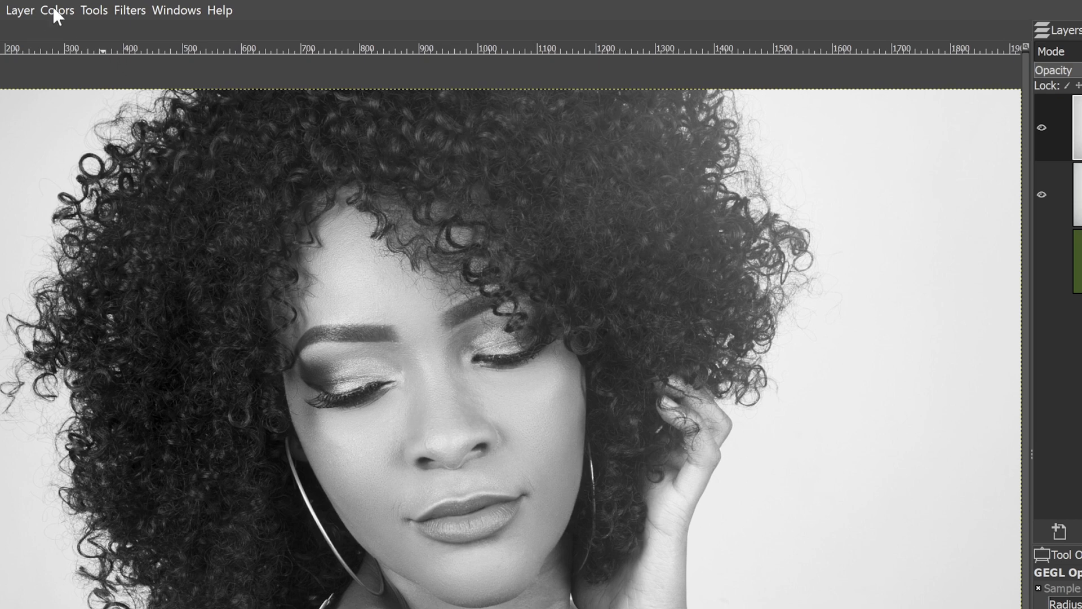
{"action": "left_click", "coordinate": [54, 11]}
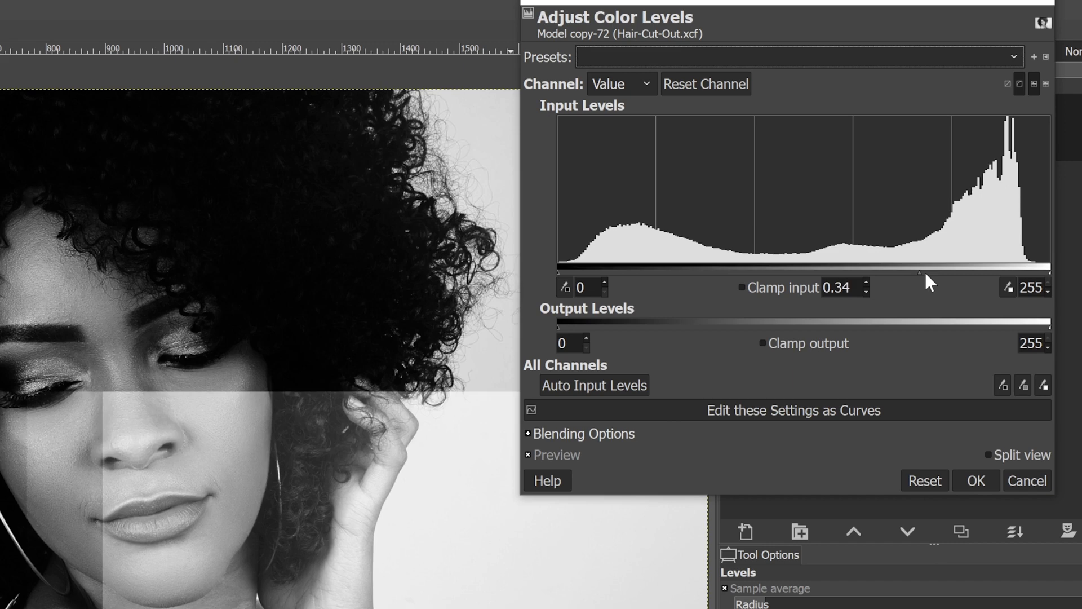
Apply Levels to the copy with input black 50, white 218 and midtone 0.16
{"action": "left_click_drag", "start_coordinate": [918, 271], "coordinate": [980, 271]}
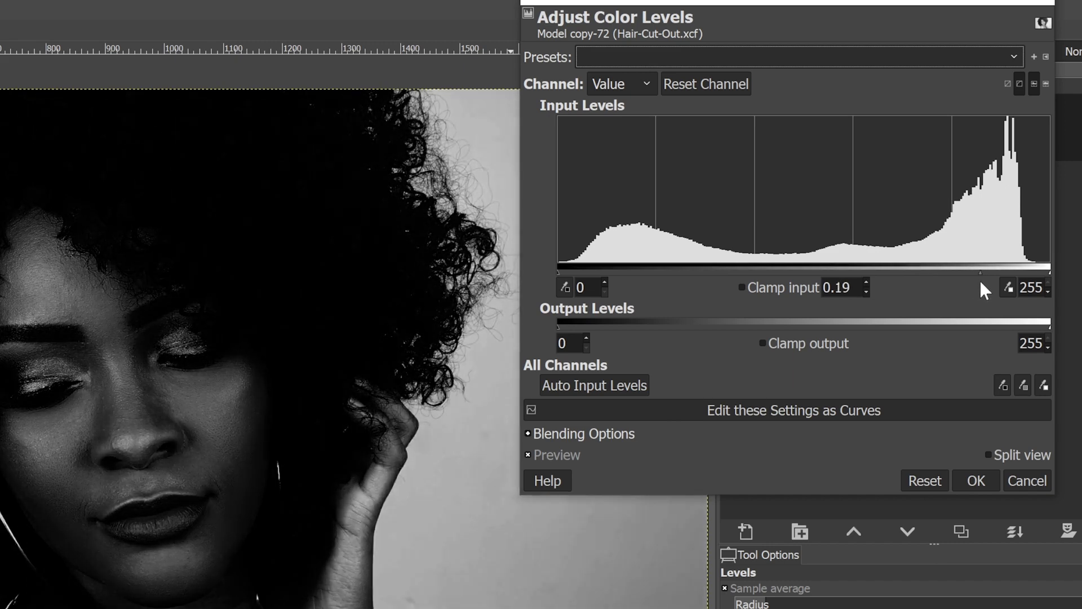
{"action": "left_click_drag", "start_coordinate": [1008, 288], "coordinate": [1006, 288]}
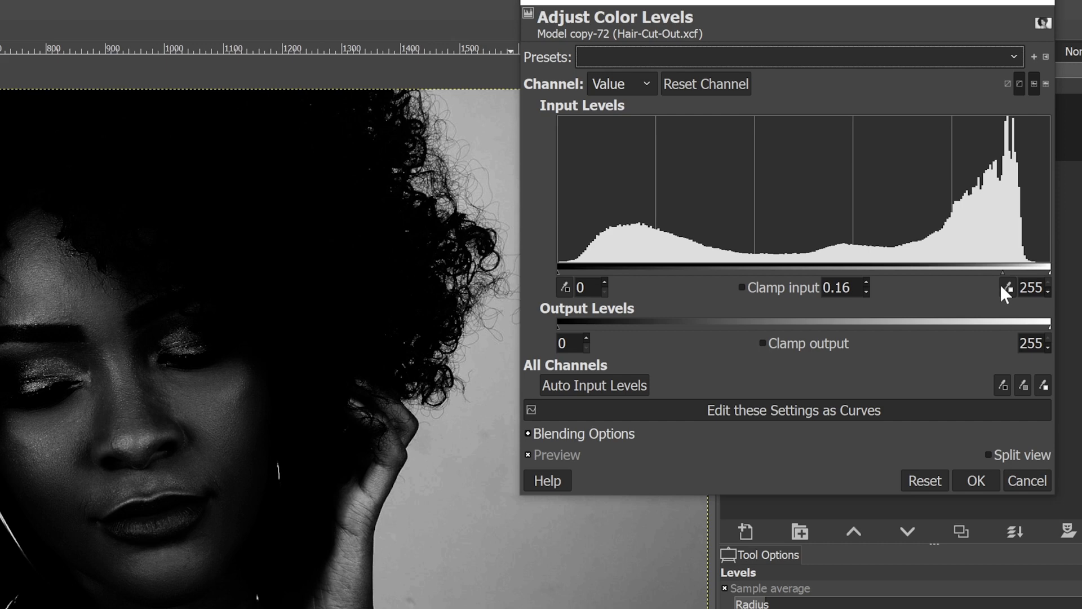
{"action": "mouse_move", "coordinate": [1056, 281]}
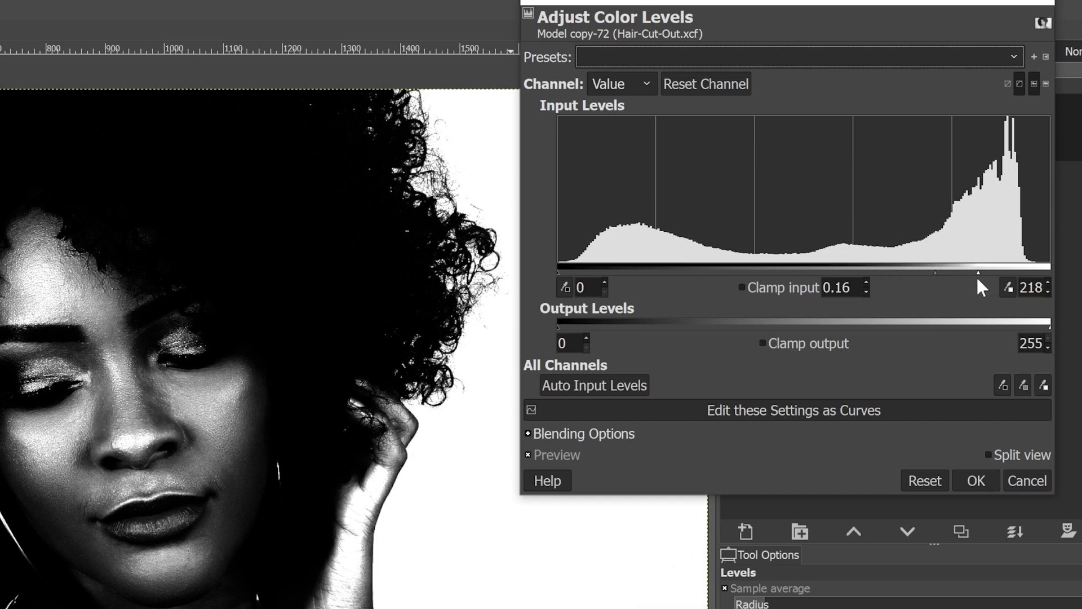
{"action": "mouse_move", "coordinate": [504, 192]}
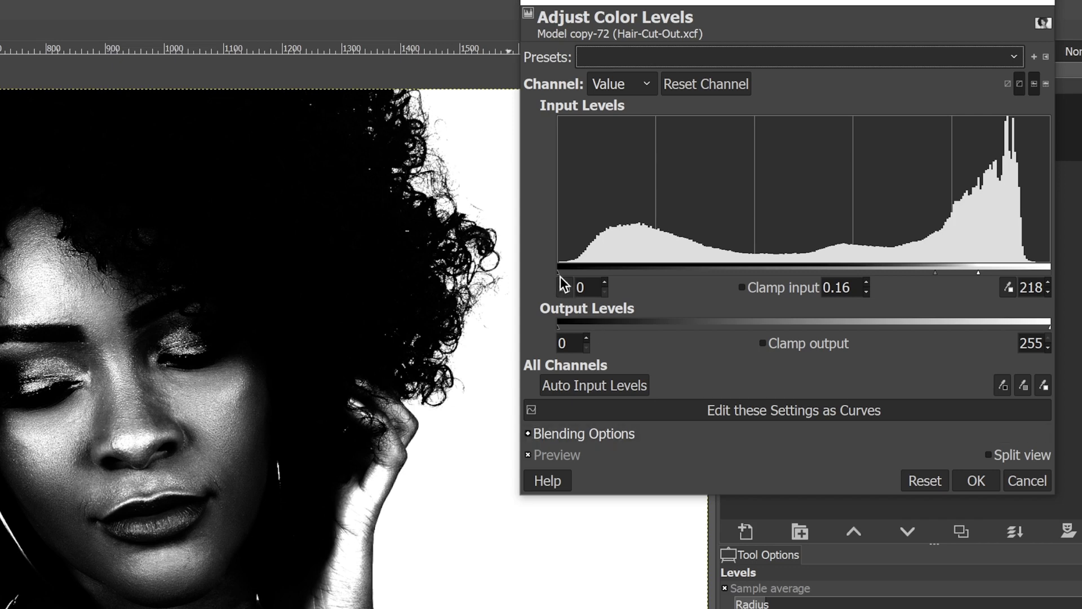
{"action": "left_click_drag", "start_coordinate": [559, 266], "coordinate": [593, 266]}
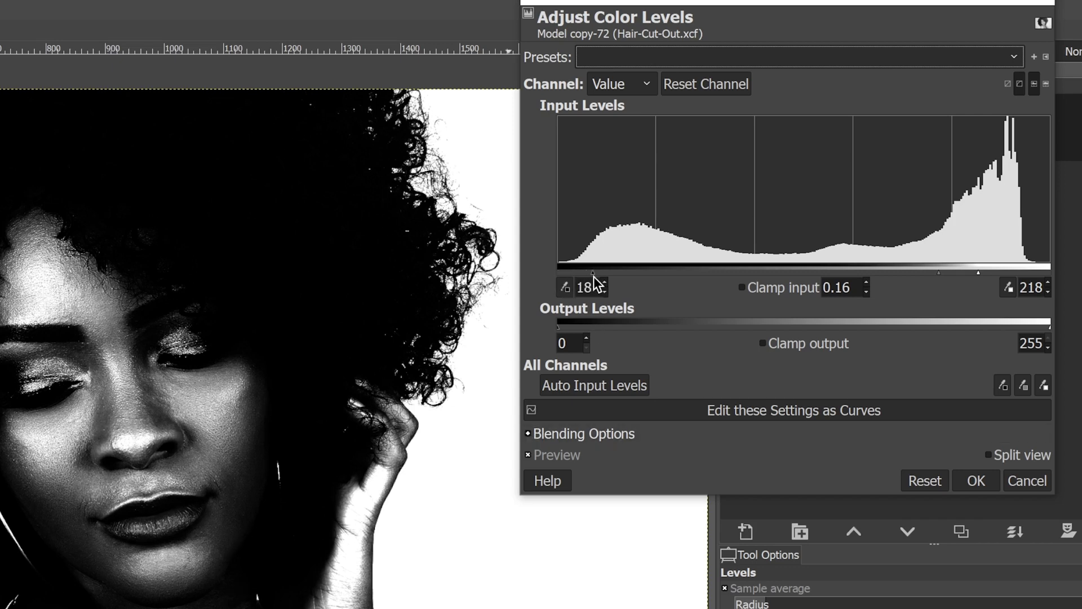
{"action": "left_click_drag", "start_coordinate": [592, 272], "coordinate": [638, 272]}
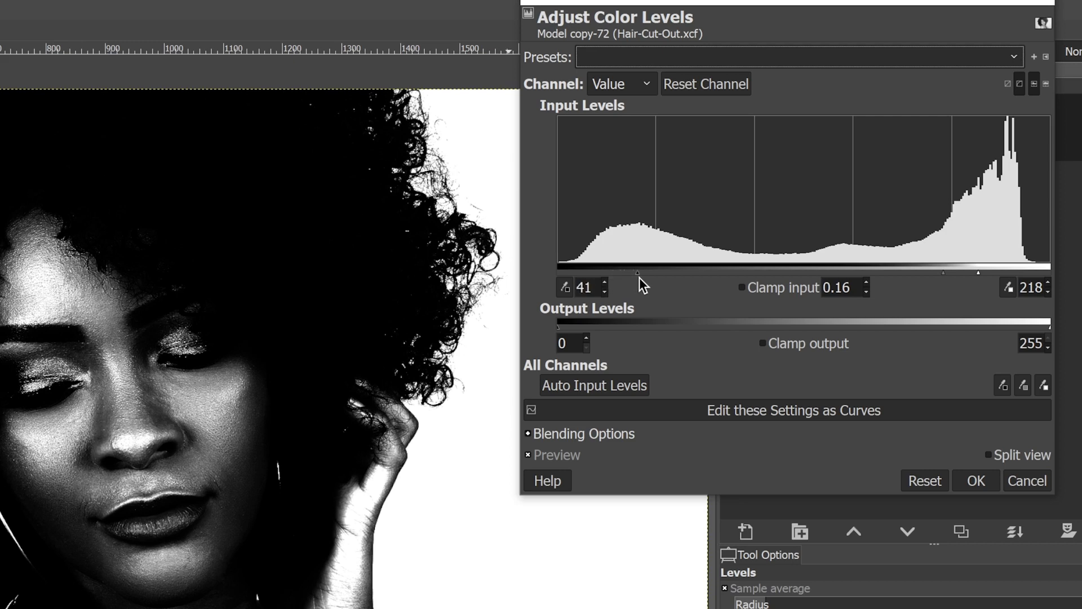
{"action": "left_click_drag", "start_coordinate": [637, 272], "coordinate": [653, 271]}
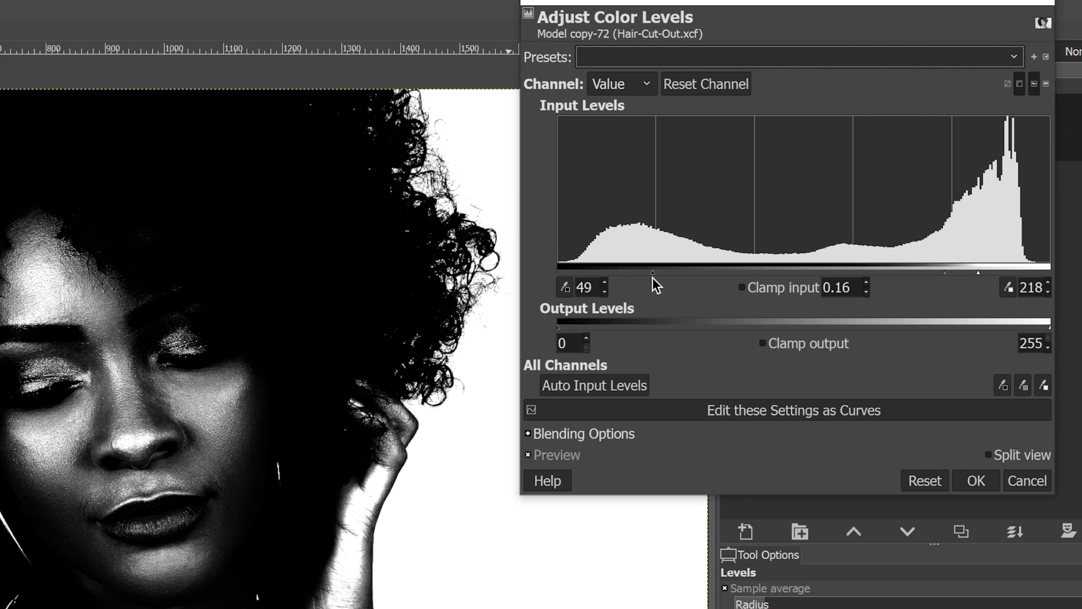
{"action": "left_click_drag", "start_coordinate": [652, 272], "coordinate": [673, 272]}
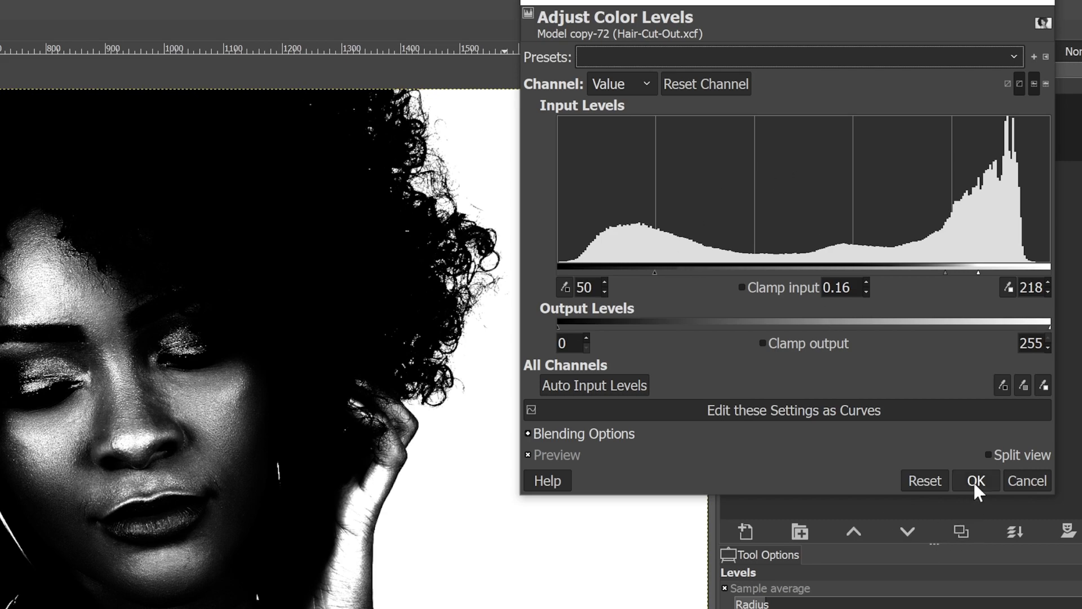
{"action": "left_click", "coordinate": [976, 480]}
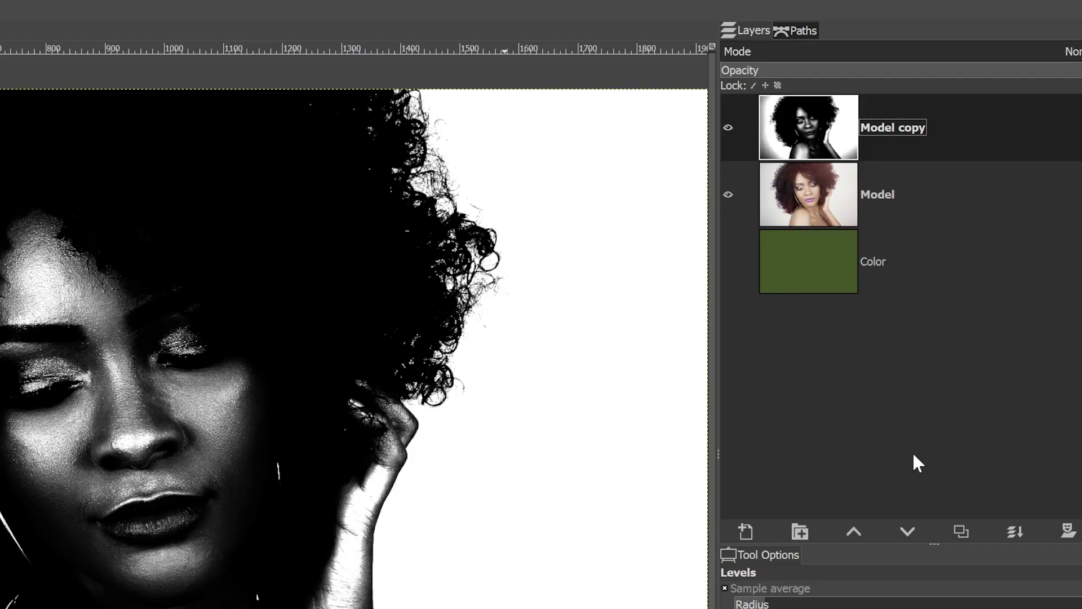
{"action": "mouse_move", "coordinate": [820, 210]}
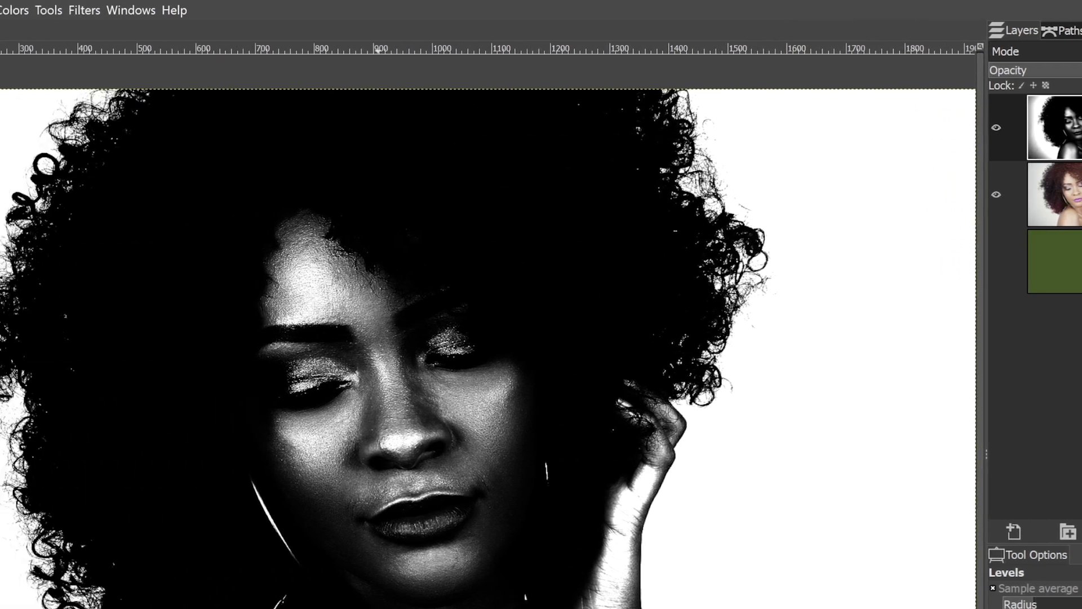
Hide Model copy, add a white mask to Model, and paste the high-contrast image into it
{"action": "left_click", "coordinate": [27, 10]}
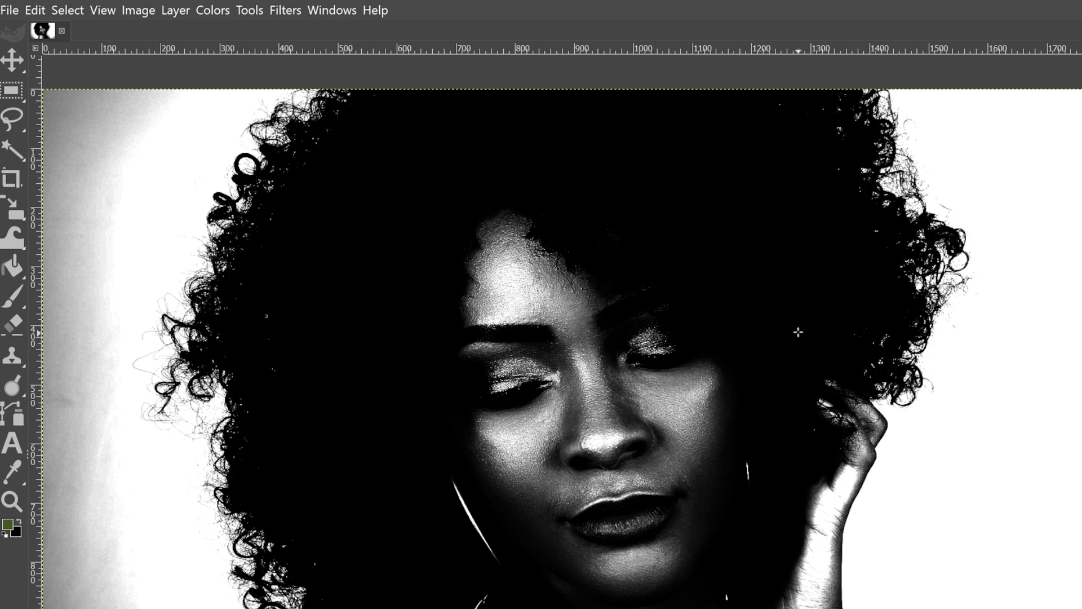
{"action": "mouse_move", "coordinate": [751, 410]}
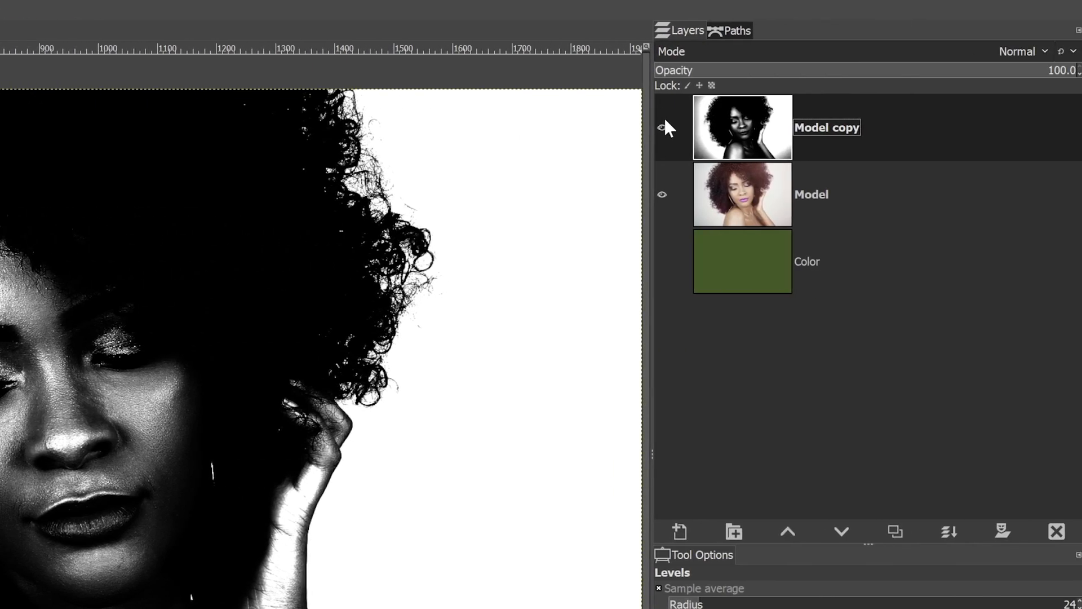
{"action": "left_click", "coordinate": [663, 128]}
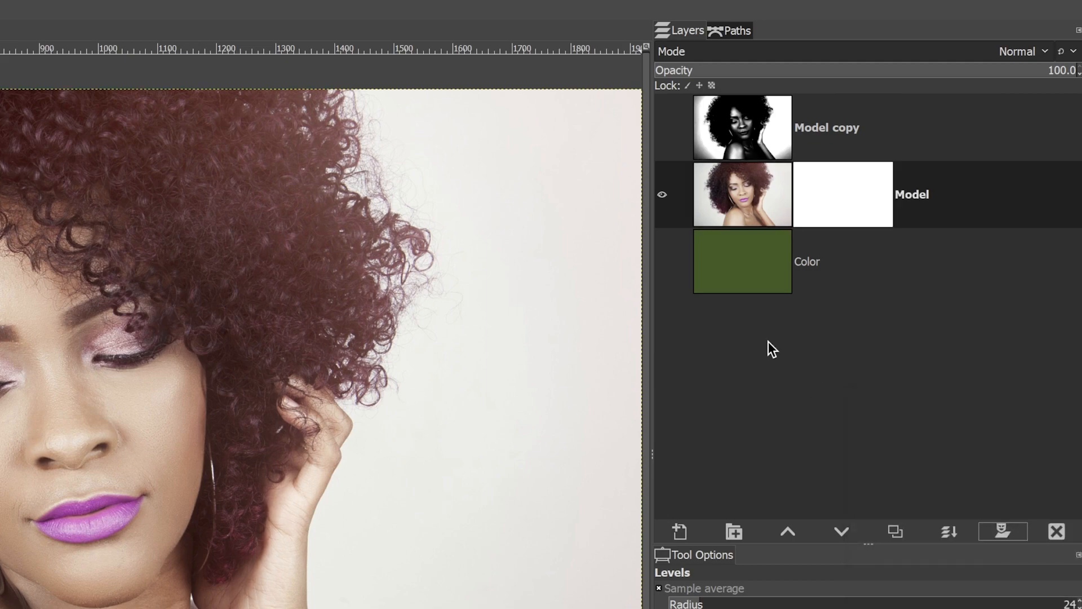
{"action": "left_click", "coordinate": [35, 11]}
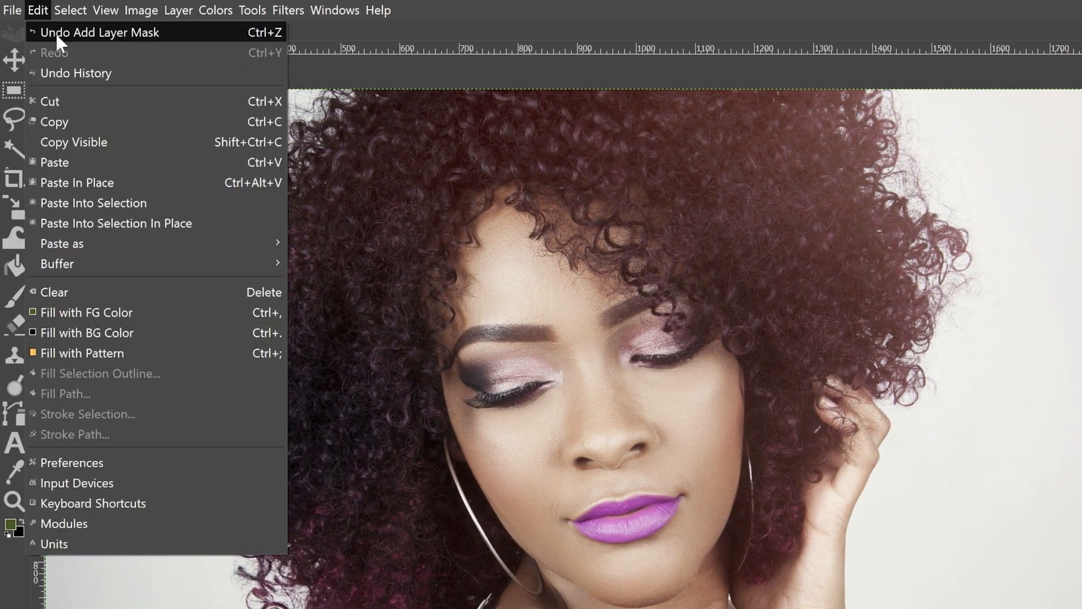
{"action": "left_click", "coordinate": [97, 32]}
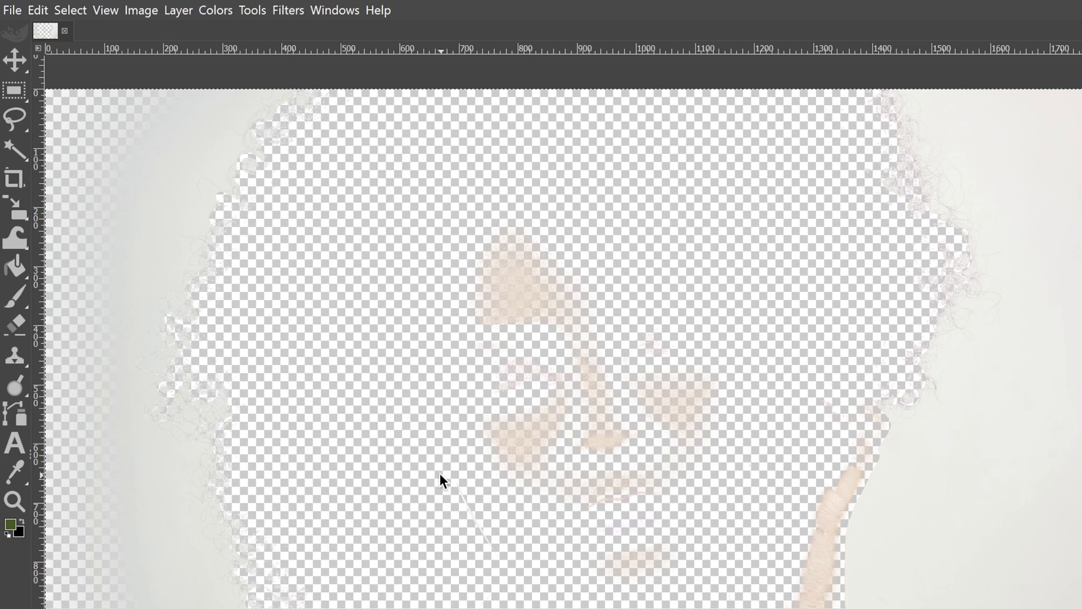
Invert the pasted floating selection and anchor it into the Model layer mask
{"action": "left_click", "coordinate": [216, 10]}
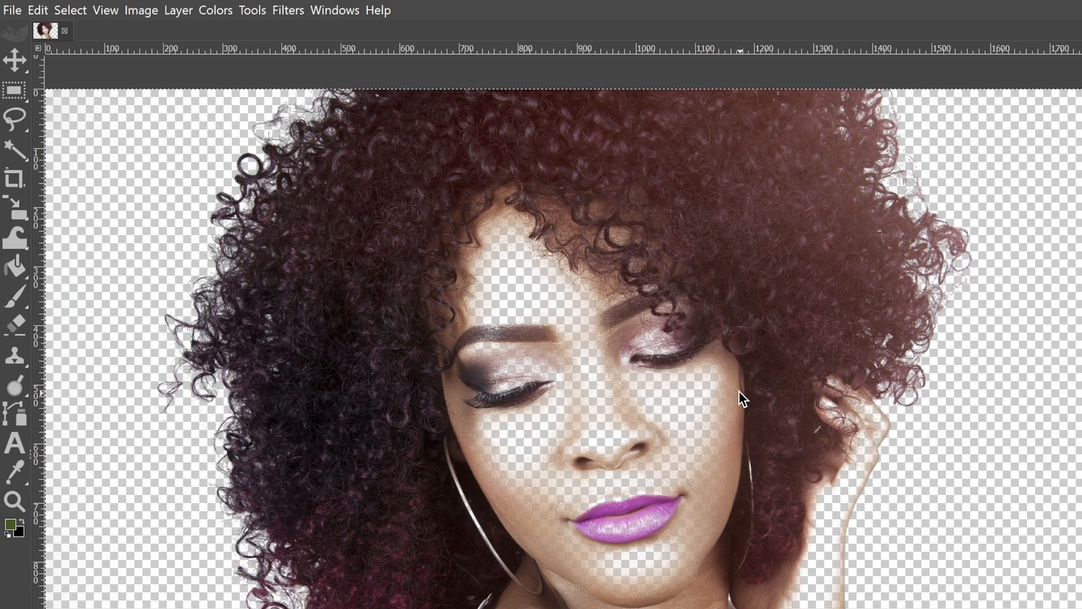
{"action": "mouse_move", "coordinate": [670, 399]}
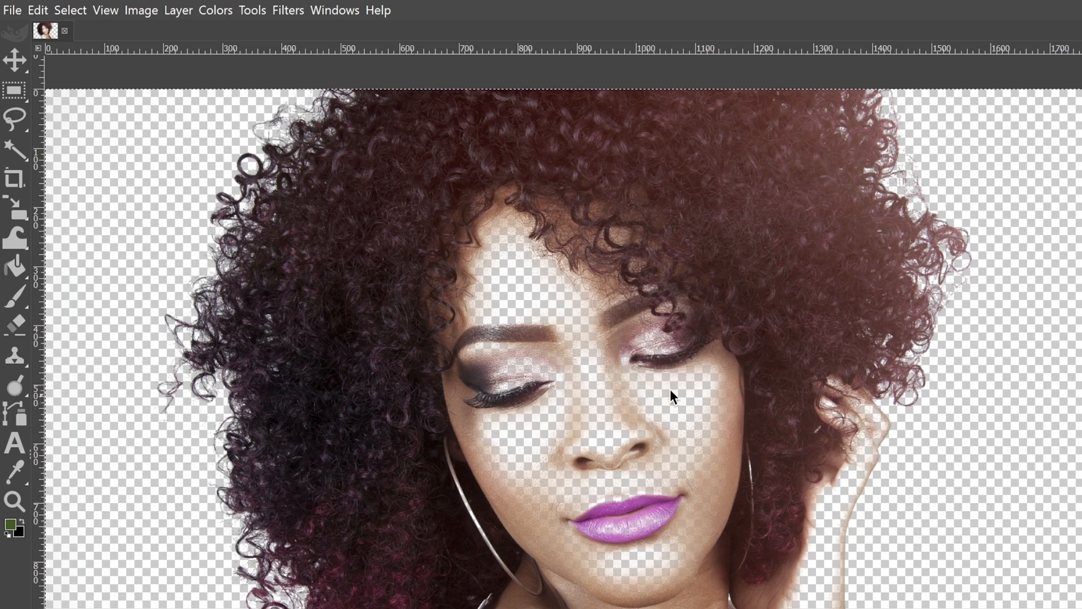
{"action": "mouse_move", "coordinate": [684, 397]}
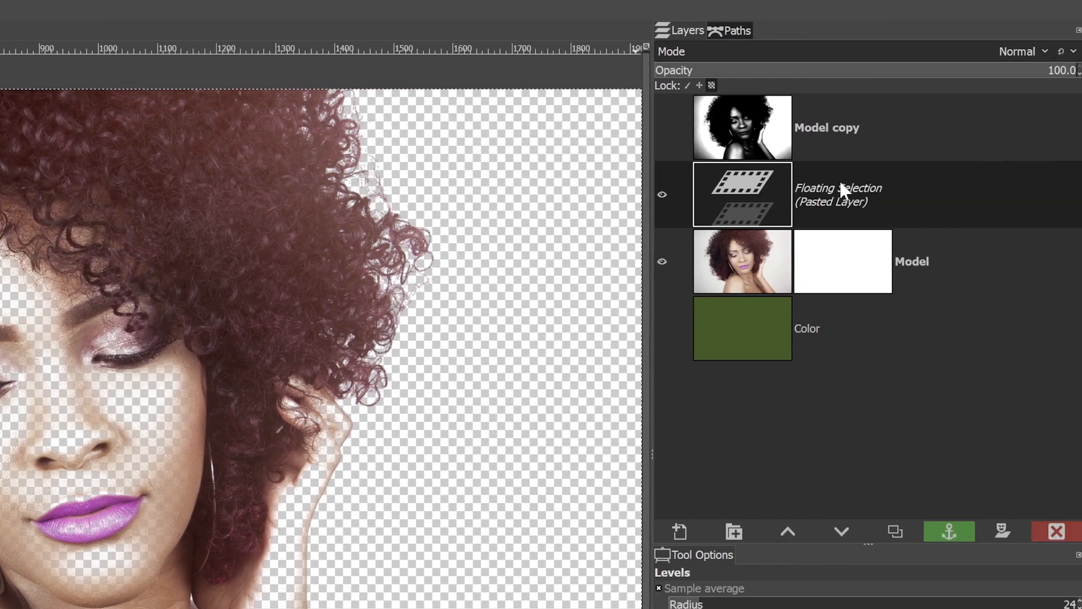
{"action": "mouse_move", "coordinate": [790, 210]}
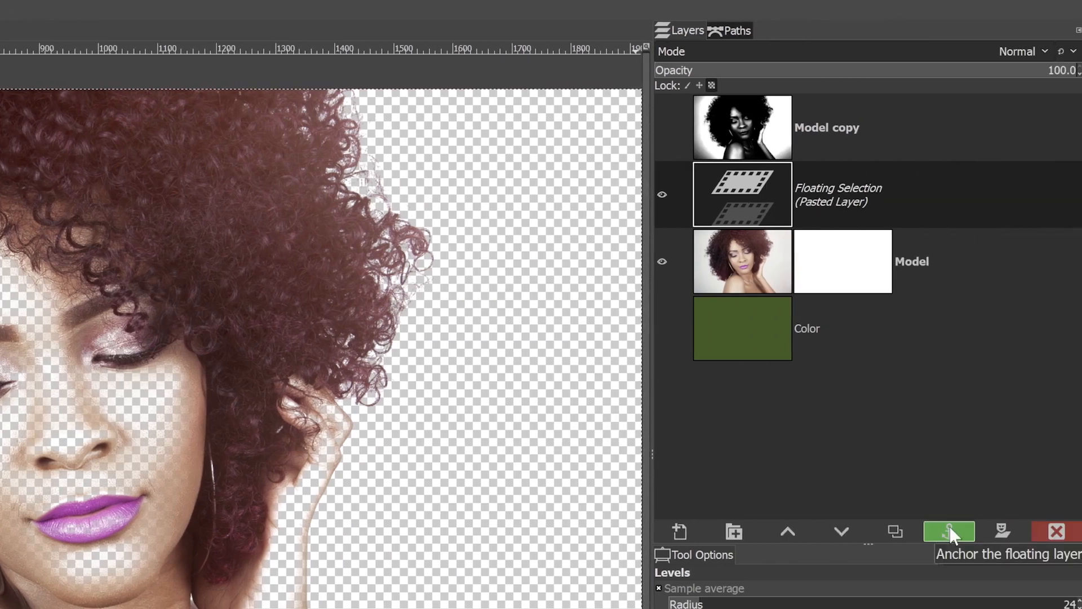
{"action": "left_click", "coordinate": [949, 531]}
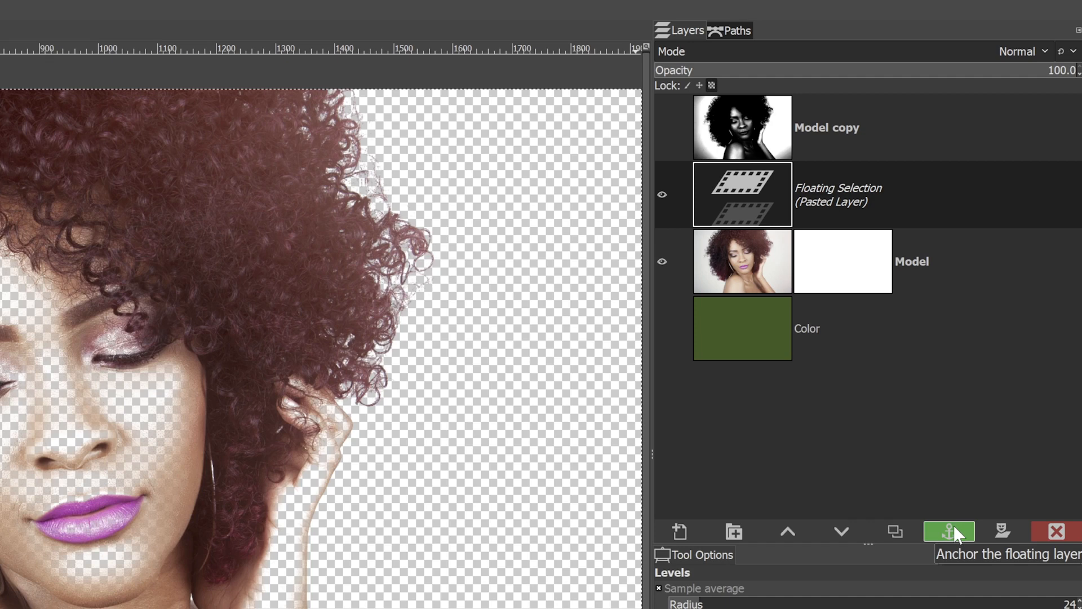
{"action": "left_click", "coordinate": [948, 531]}
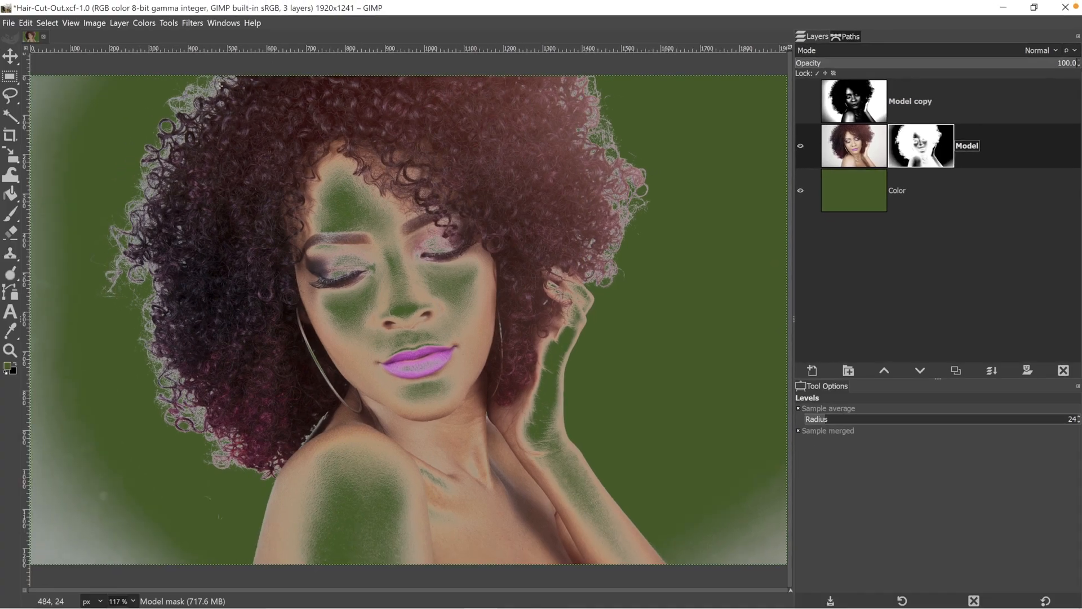
{"action": "mouse_move", "coordinate": [204, 427]}
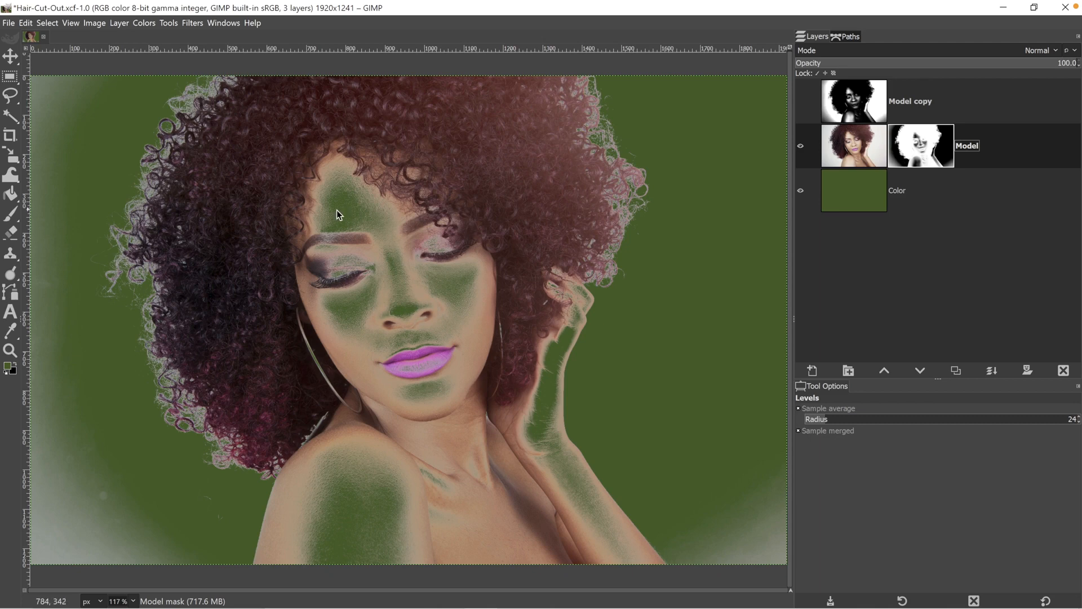
{"action": "mouse_move", "coordinate": [438, 322]}
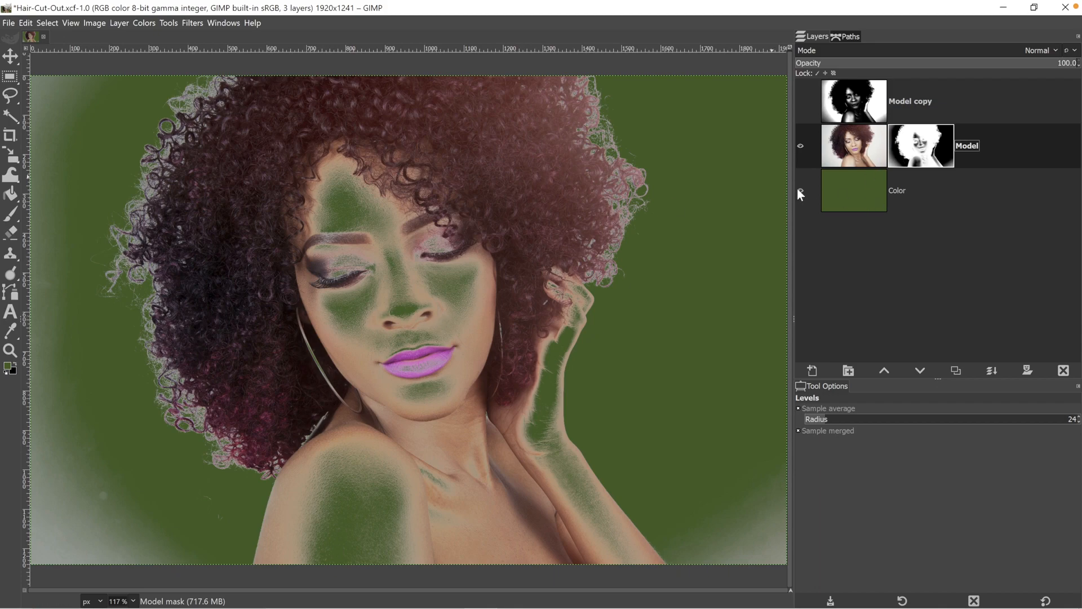
Toggle the Color layer's visibility off and on to inspect the cut-out over green
{"action": "left_click", "coordinate": [800, 190]}
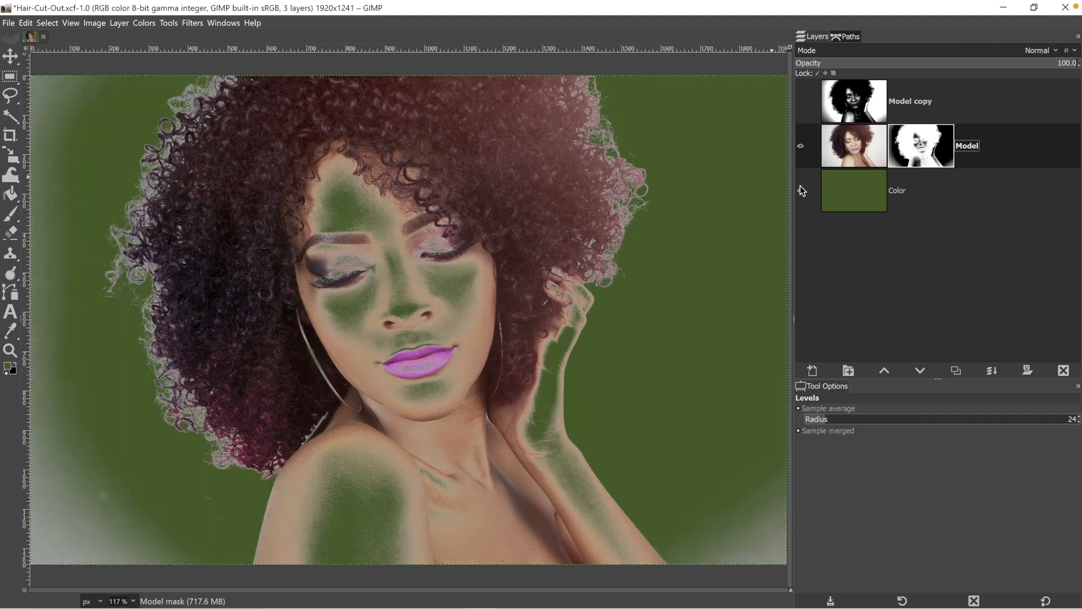
{"action": "left_click", "coordinate": [800, 191]}
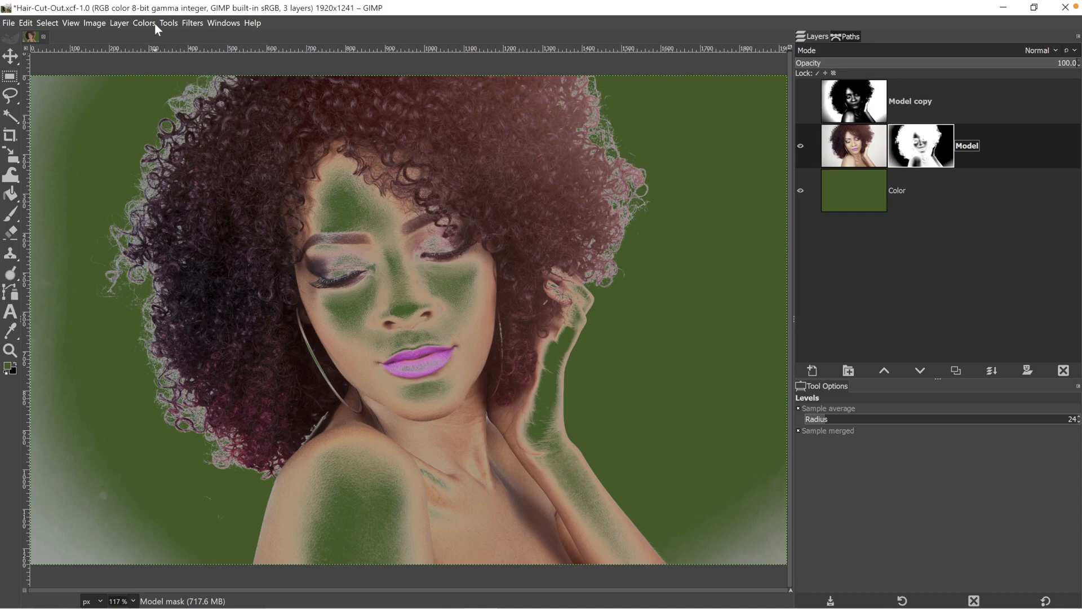
{"action": "left_click", "coordinate": [146, 22]}
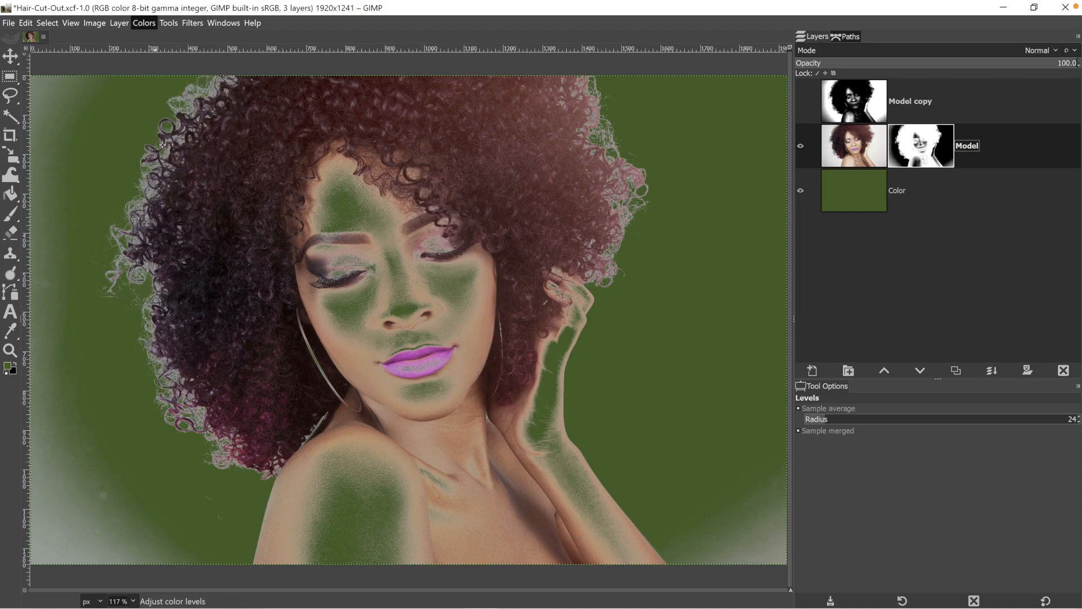
Apply Levels with black point 88 to the mask, checking Preview, then hide the Color layer
{"action": "left_click", "coordinate": [144, 23]}
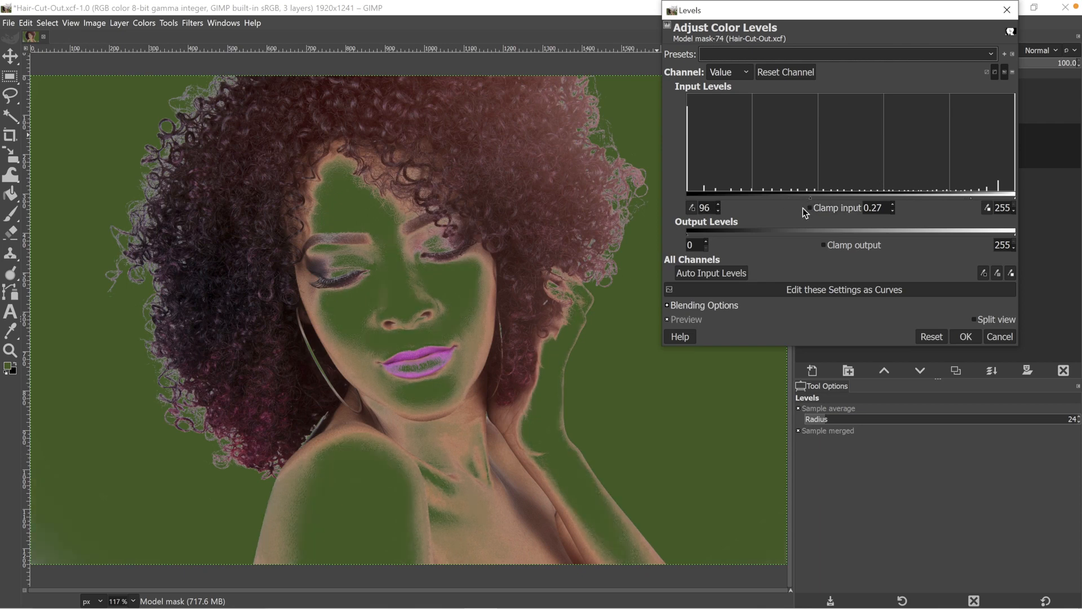
{"action": "mouse_move", "coordinate": [817, 209]}
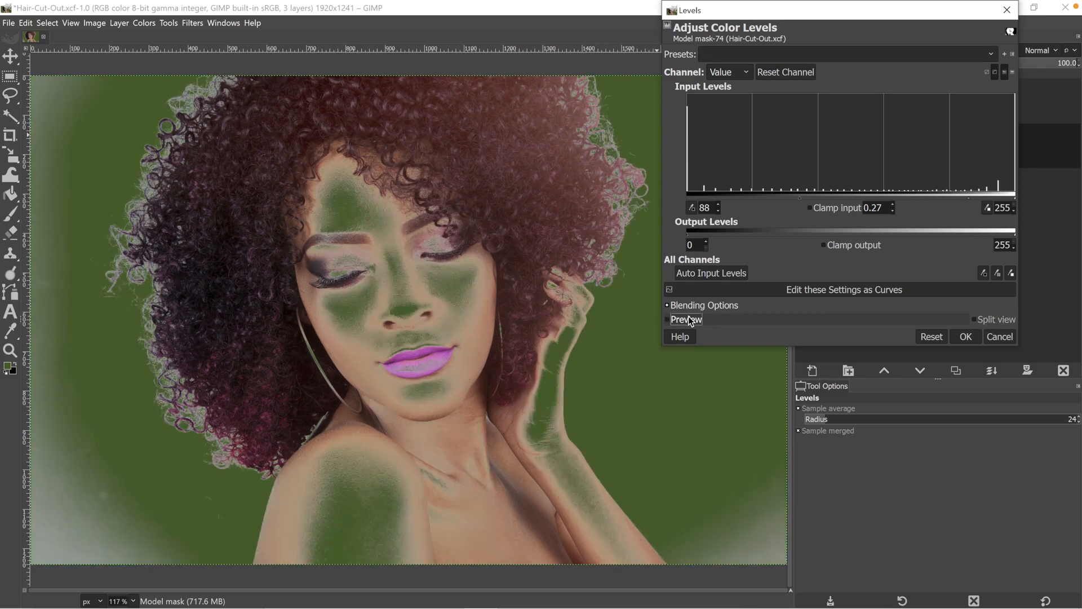
{"action": "left_click", "coordinate": [668, 319]}
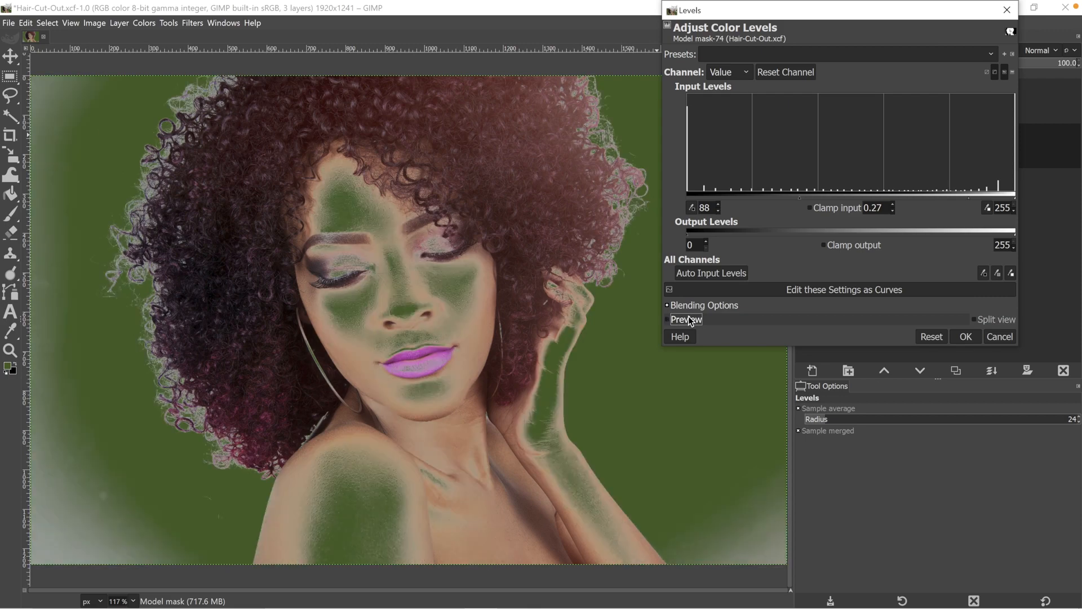
{"action": "left_click", "coordinate": [667, 319]}
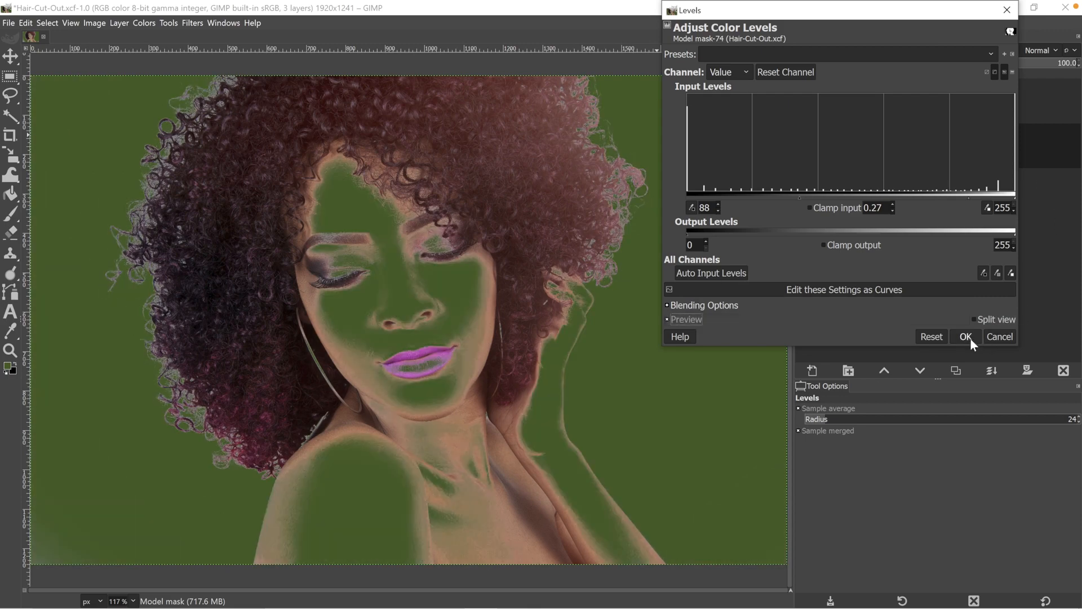
{"action": "left_click", "coordinate": [966, 336]}
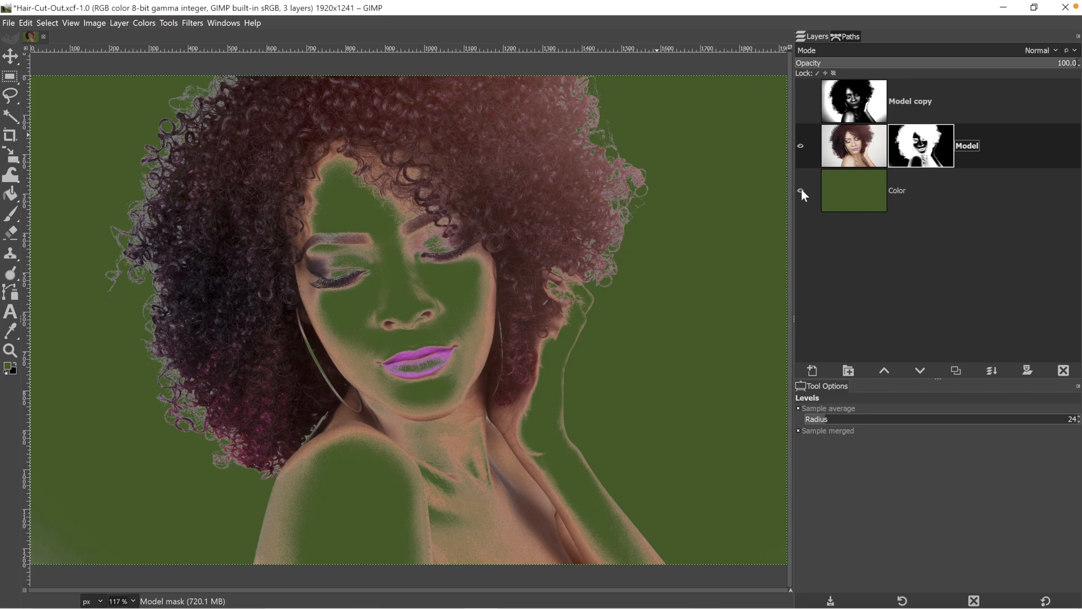
{"action": "left_click", "coordinate": [800, 191]}
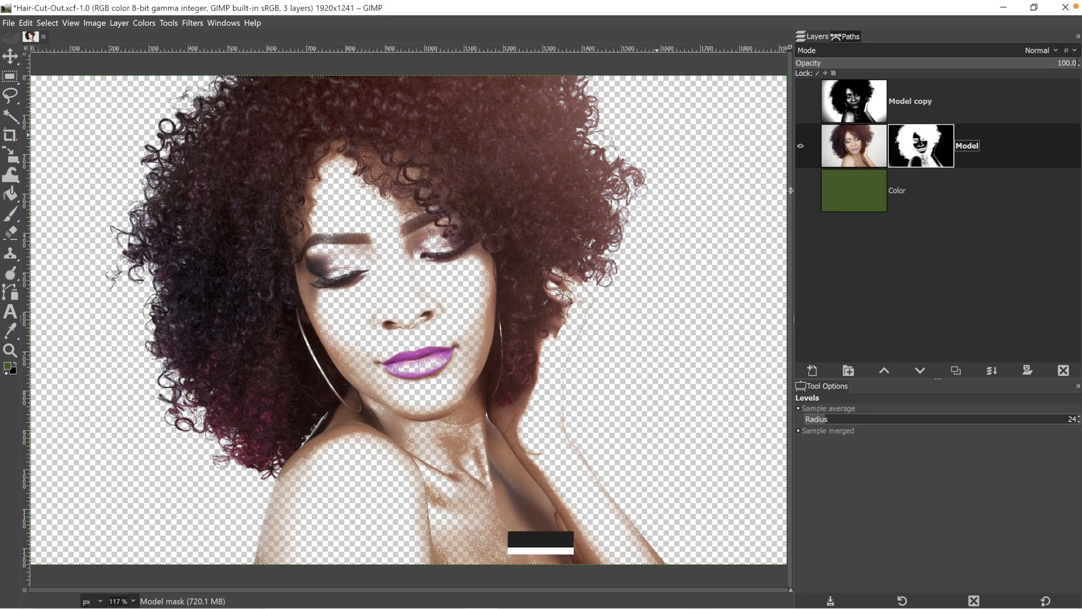
Reset the foreground and background colours to black and white
{"action": "key", "text": "p"}
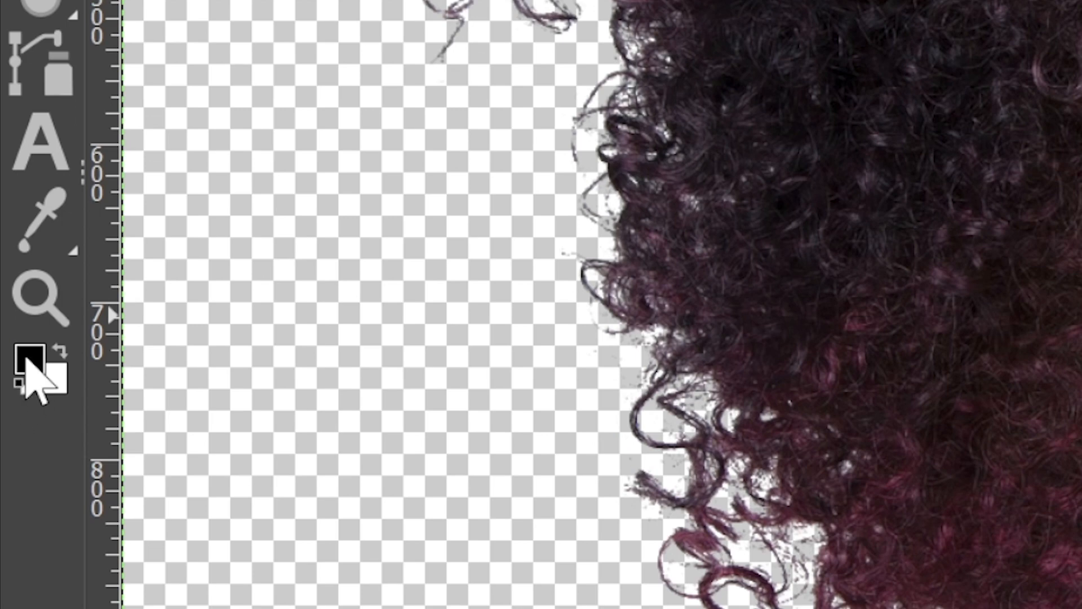
{"action": "mouse_move", "coordinate": [54, 383]}
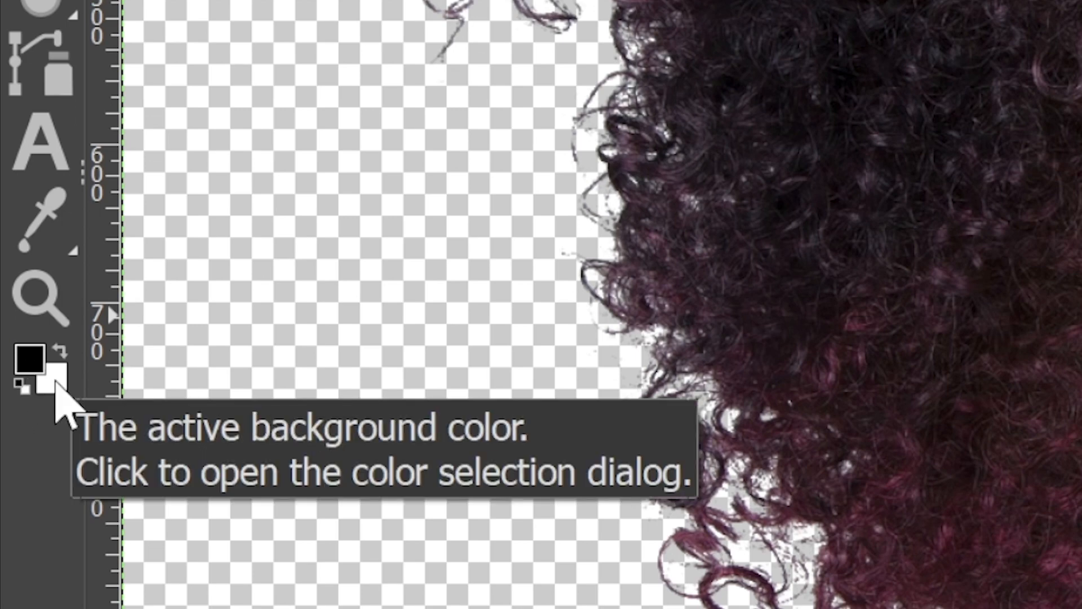